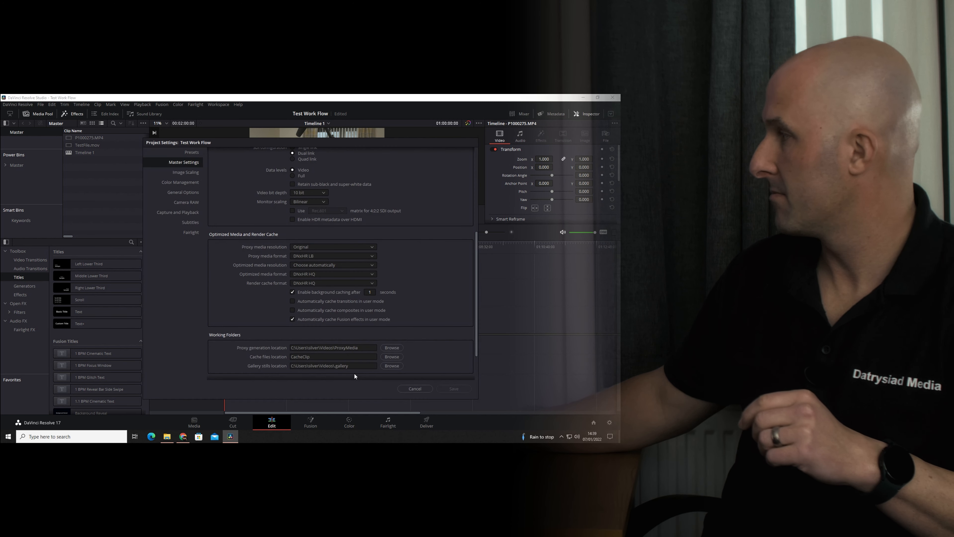
# Change Master Settings timeline resolution from 3840x2160 Ultra HD to 1920x1080 HD and save
pyautogui.scroll(-3)
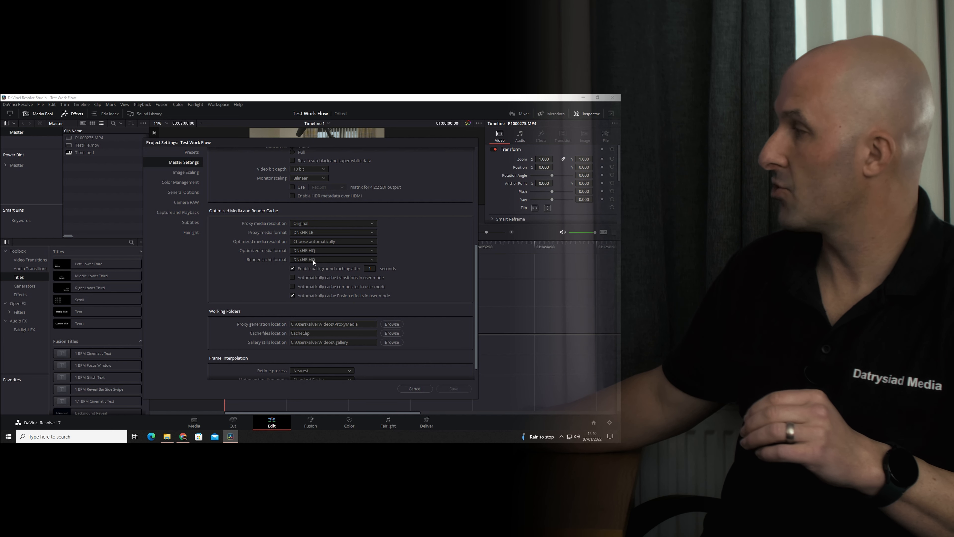
pyautogui.moveTo(314, 266)
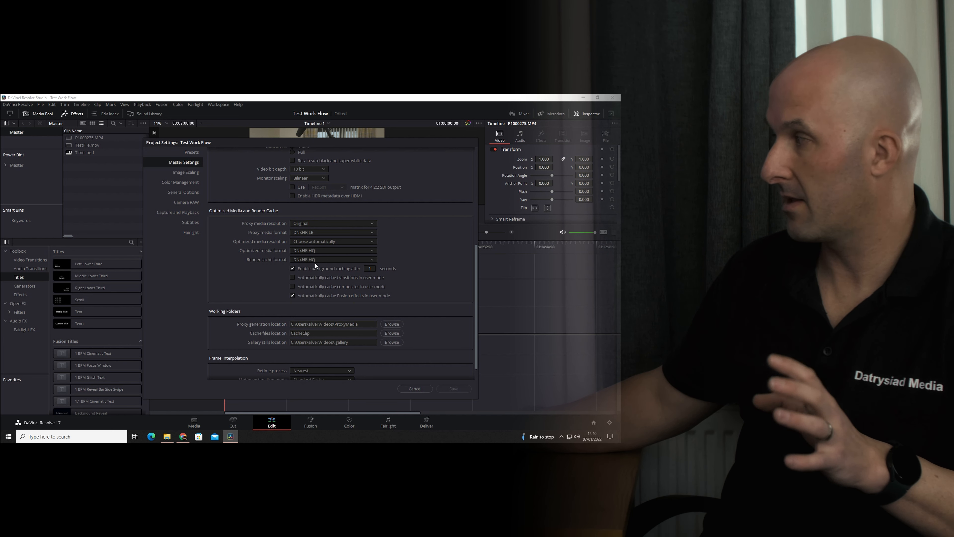
pyautogui.moveTo(387, 334)
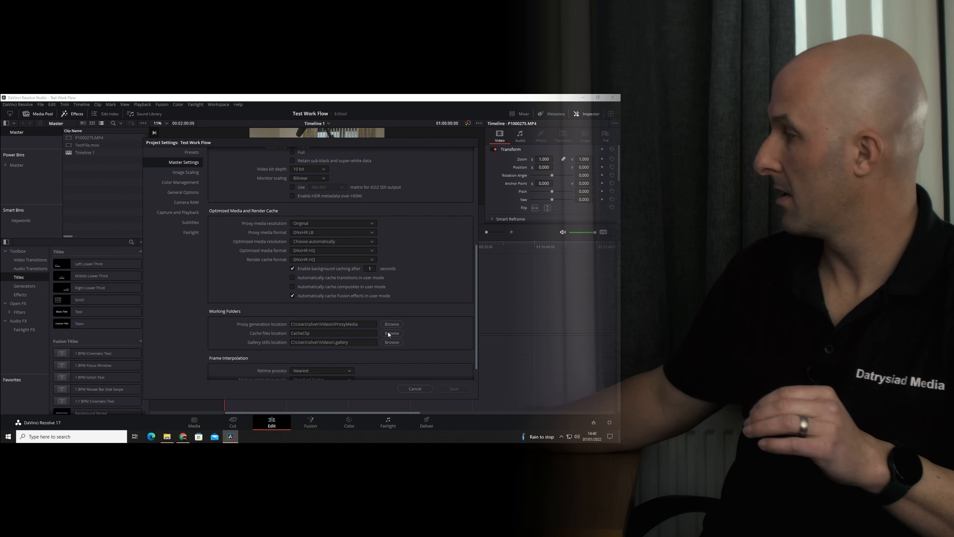
pyautogui.scroll(3)
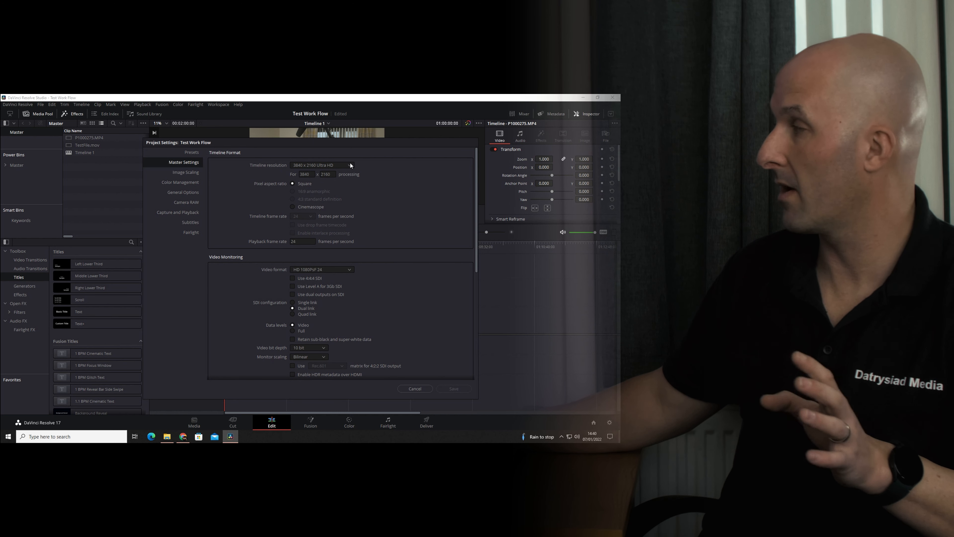
pyautogui.click(322, 165)
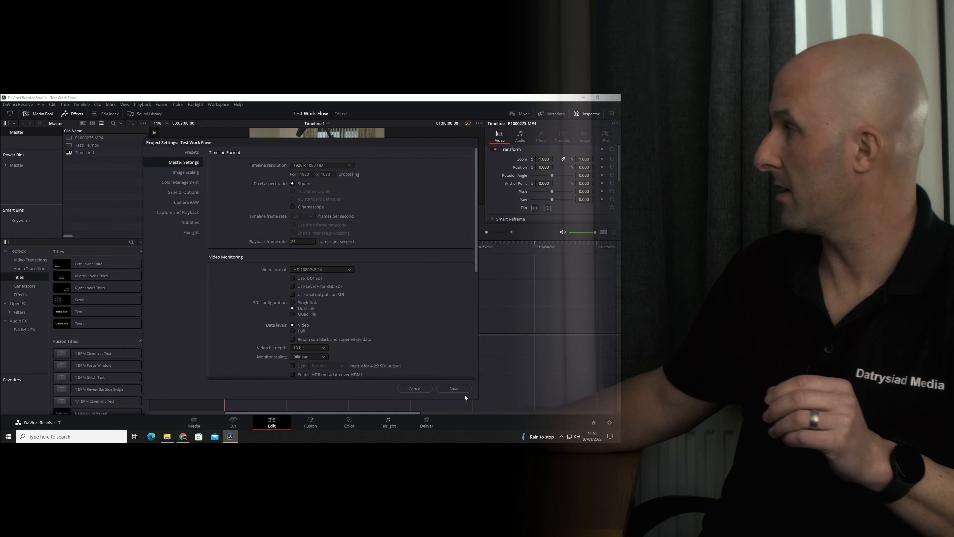
pyautogui.click(453, 389)
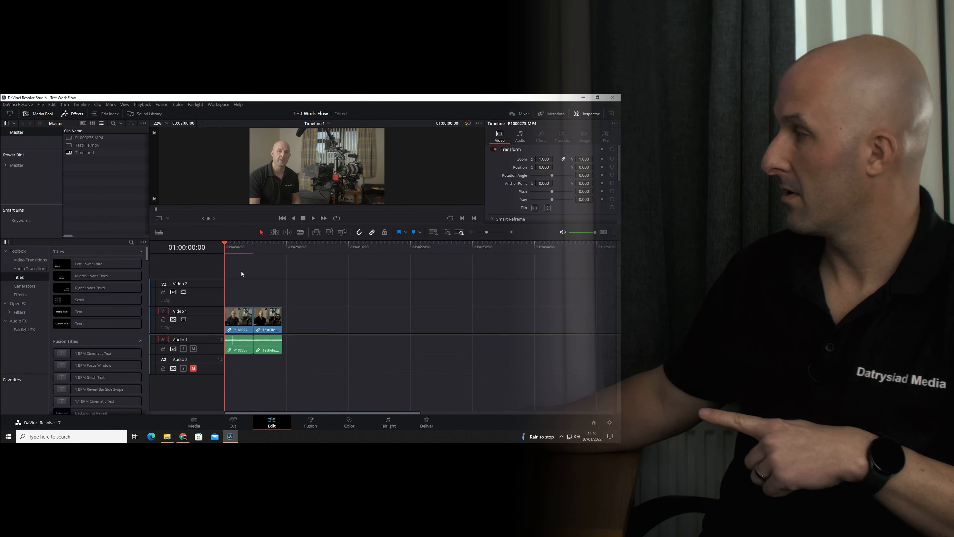
pyautogui.moveTo(238, 269)
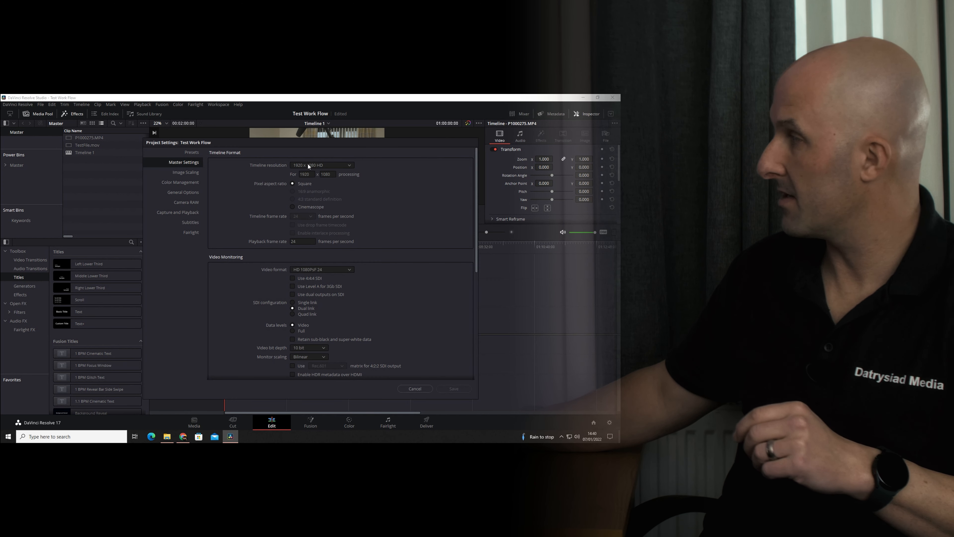
pyautogui.scroll(-3)
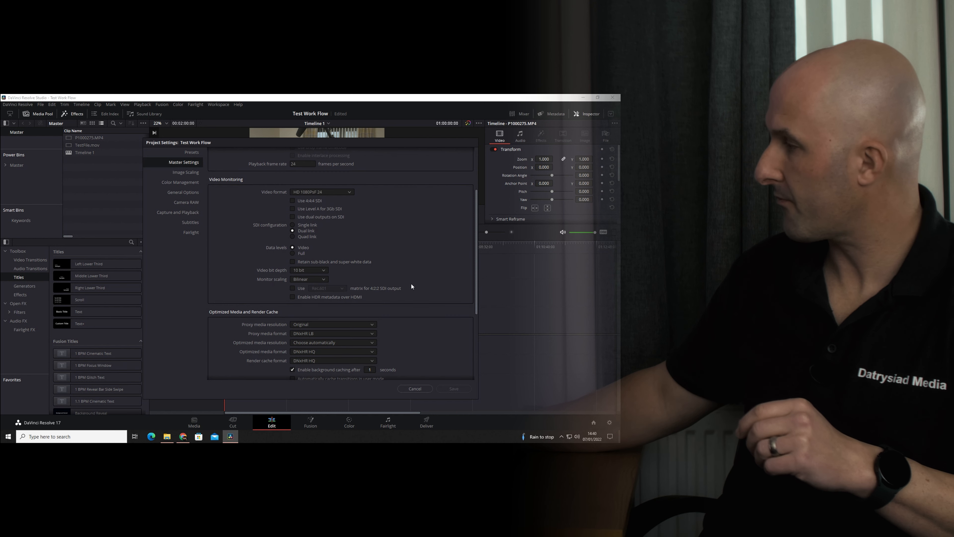
pyautogui.scroll(-3)
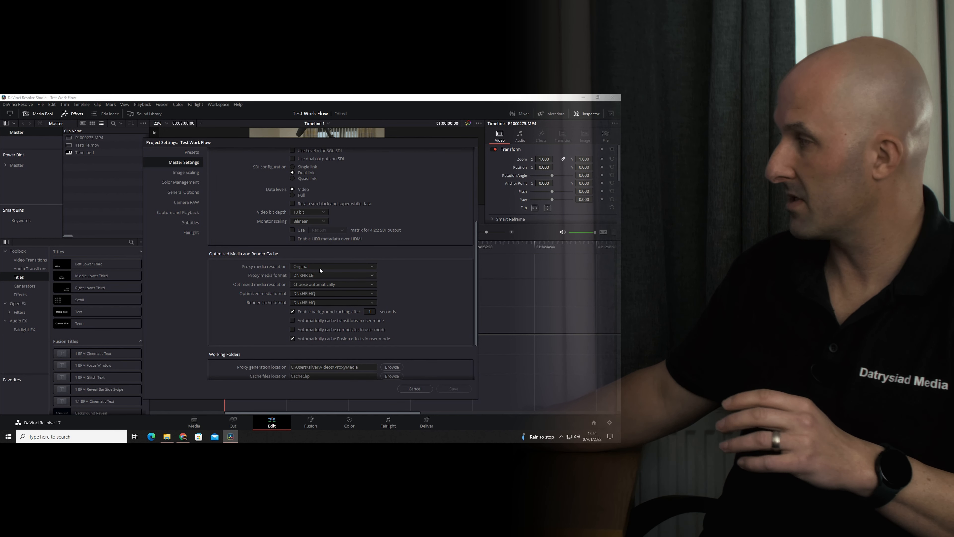
pyautogui.moveTo(377, 307)
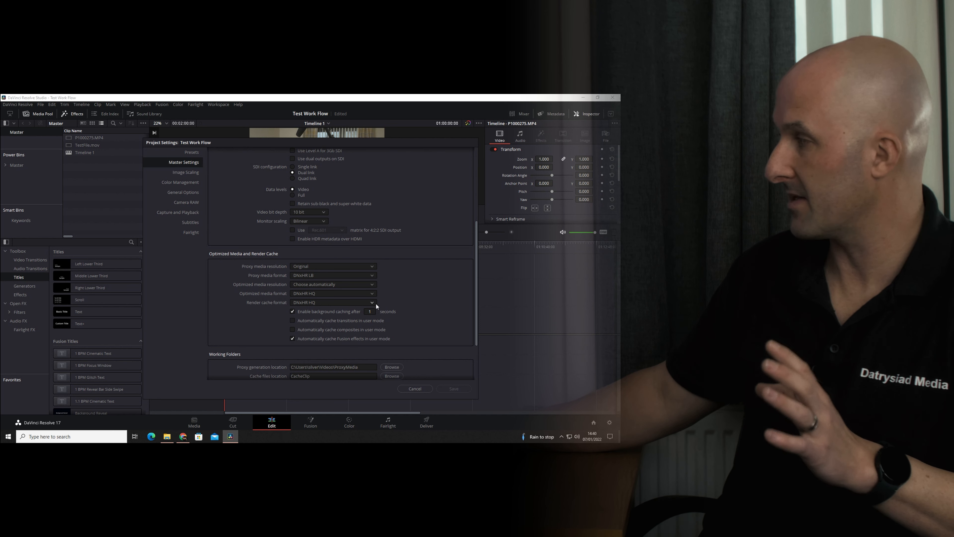
pyautogui.click(414, 388)
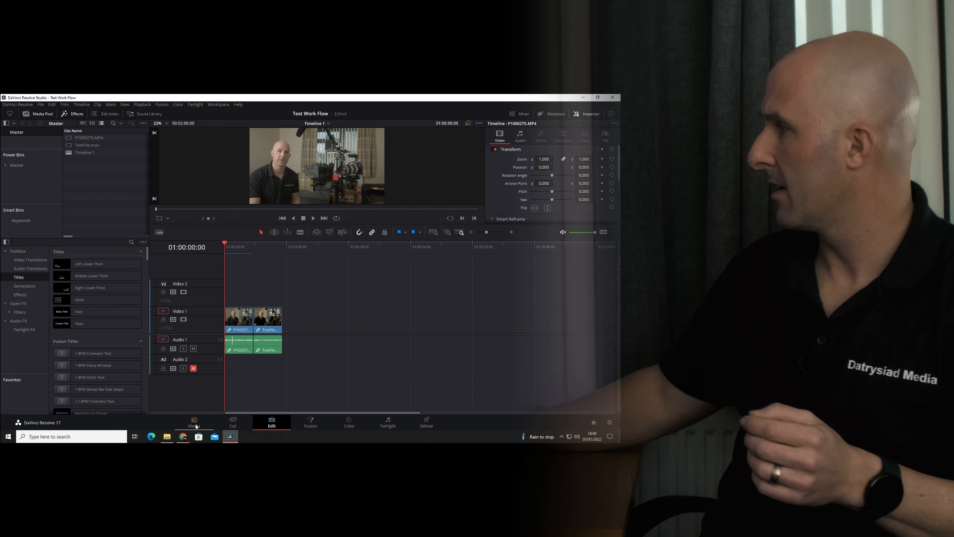
pyautogui.click(193, 422)
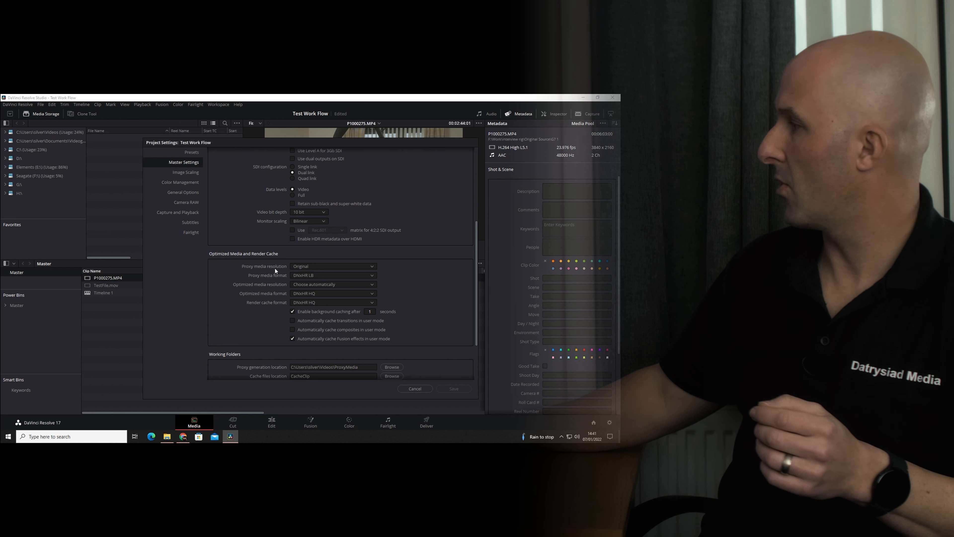
pyautogui.click(333, 265)
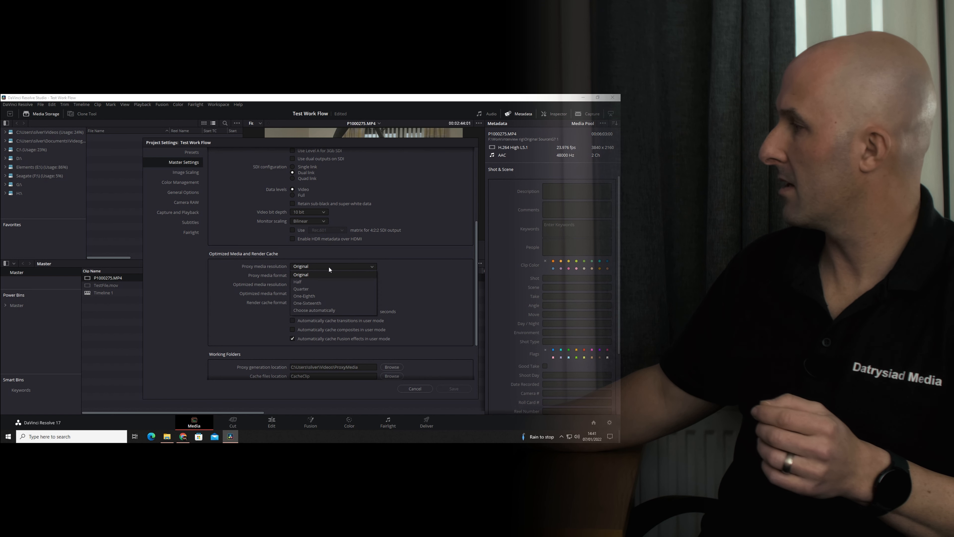
pyautogui.click(298, 282)
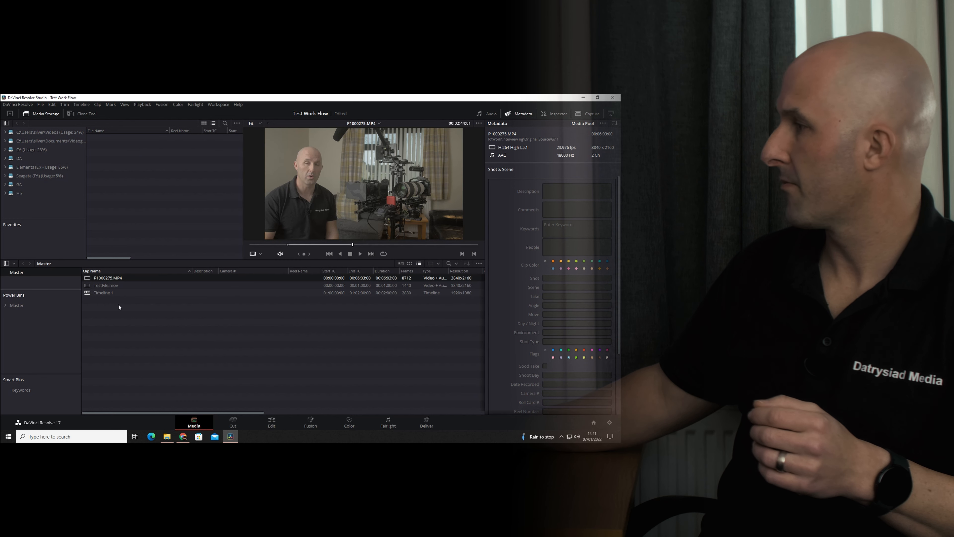
pyautogui.rightClick(108, 277)
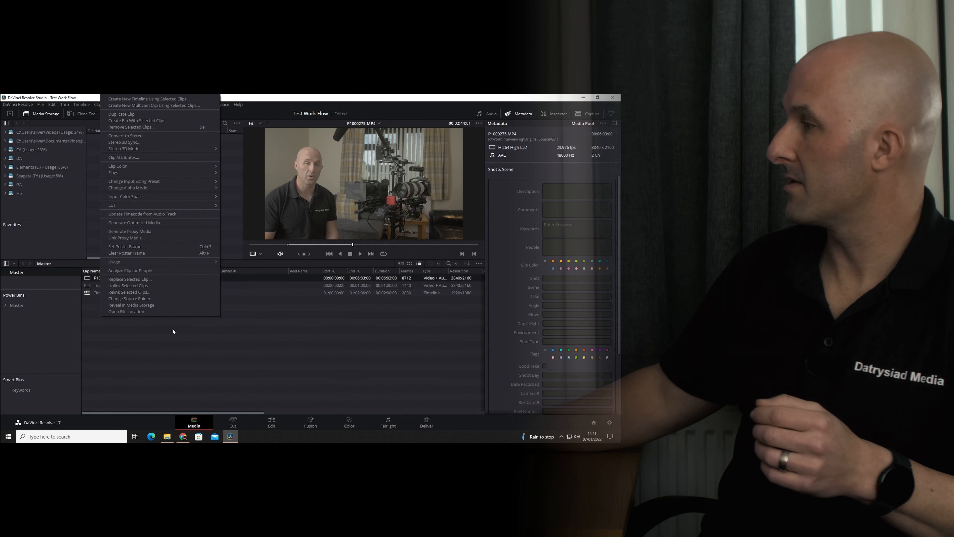
pyautogui.moveTo(130, 230)
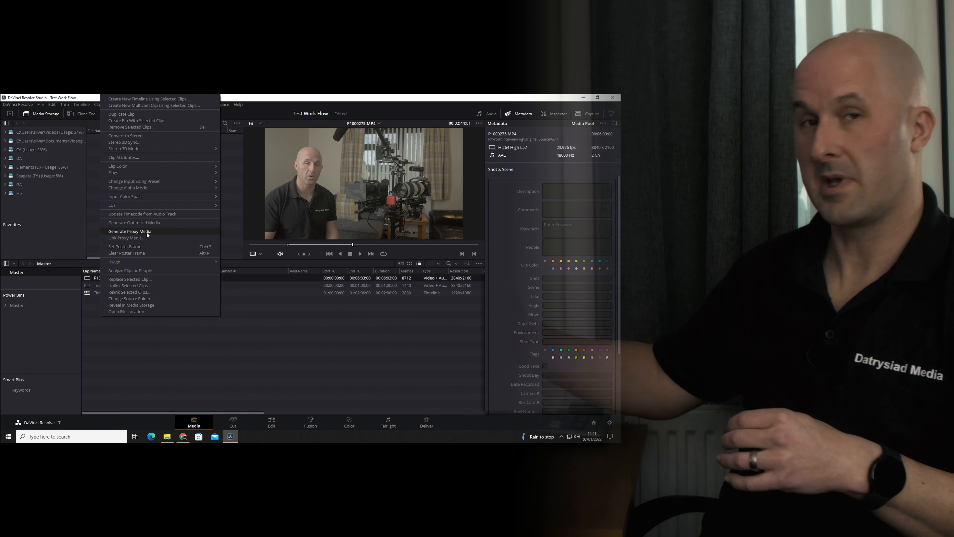
pyautogui.moveTo(206, 346)
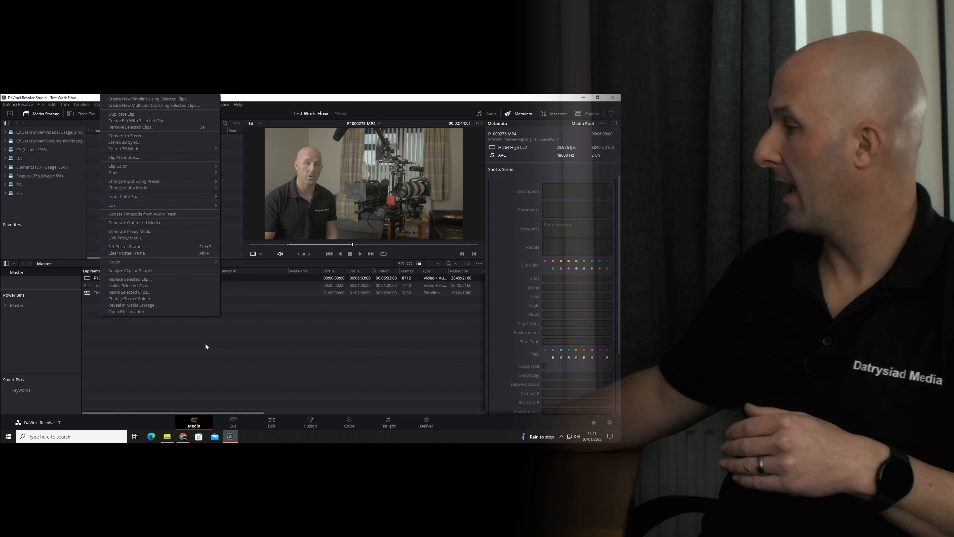
pyautogui.click(271, 423)
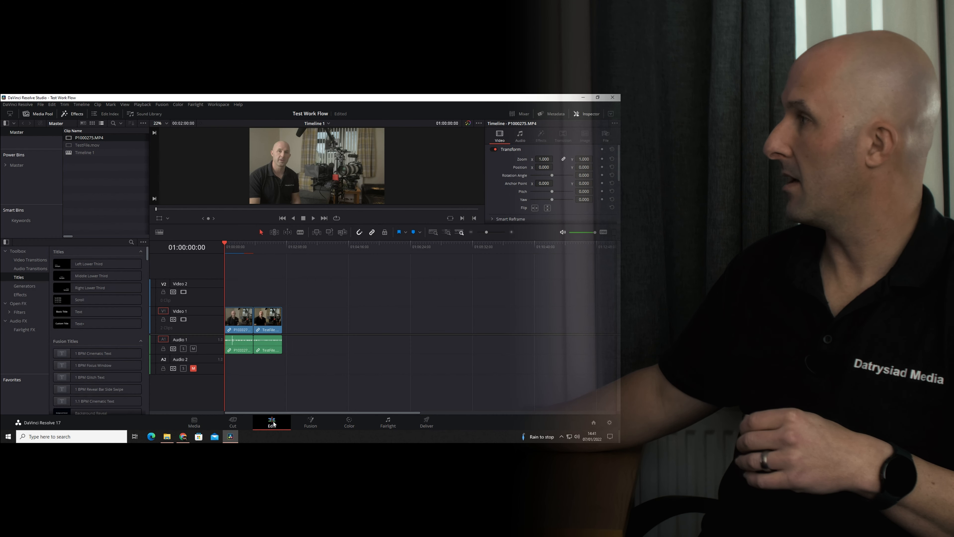
# Close the reopened project settings and show the clip's Halation and Glow node tree on the Color page
pyautogui.click(142, 104)
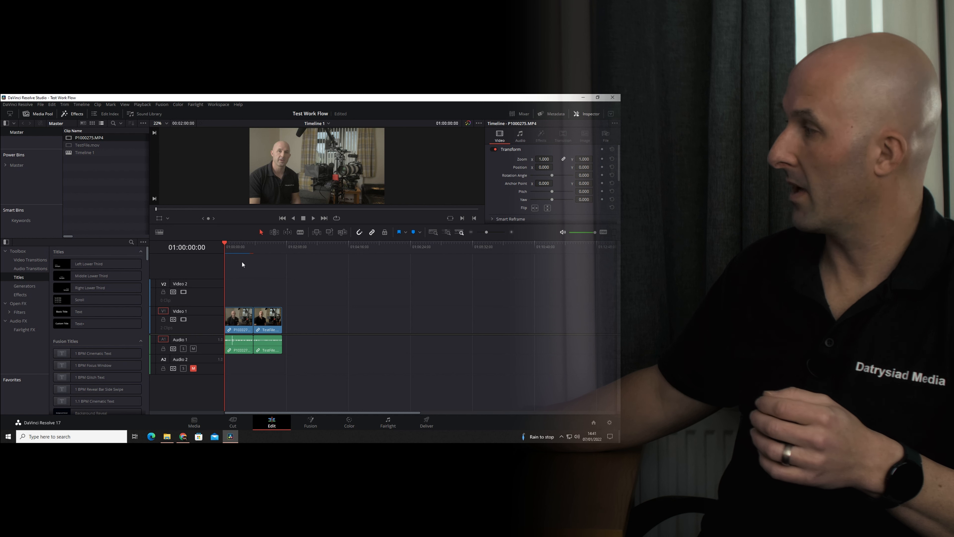
pyautogui.moveTo(250, 260)
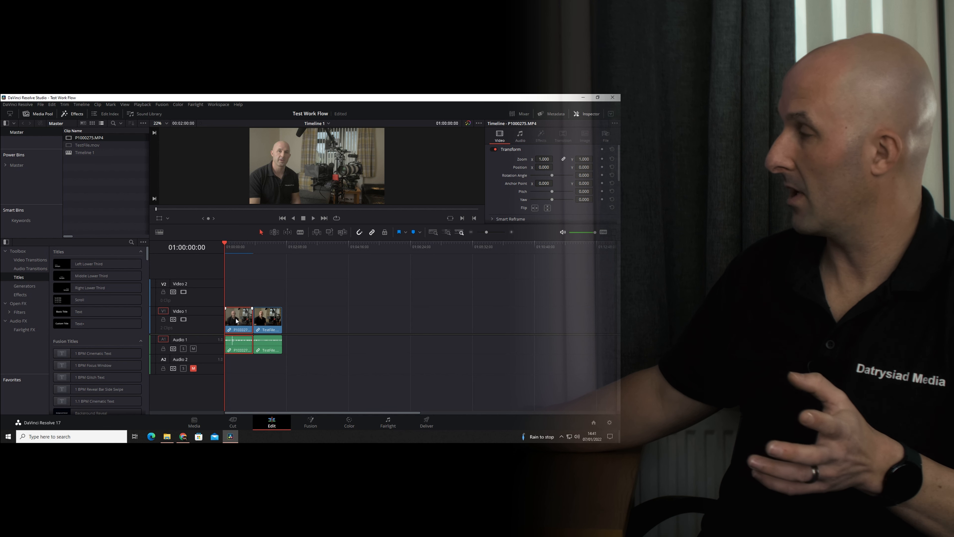
pyautogui.moveTo(320, 368)
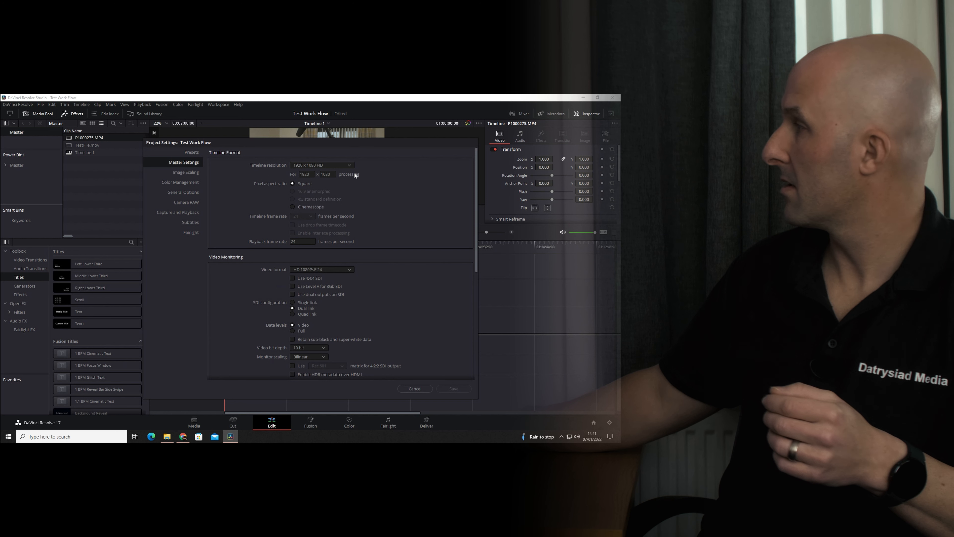
pyautogui.click(415, 389)
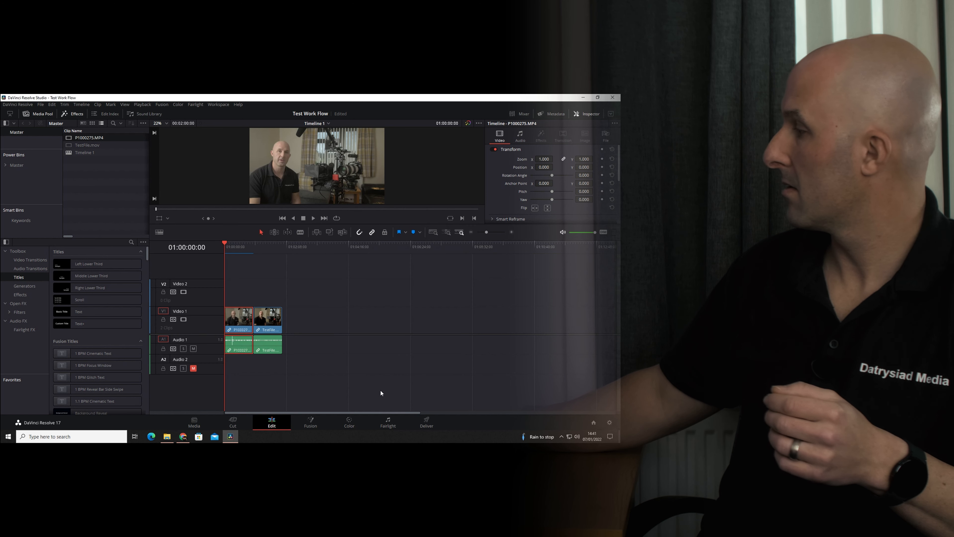
pyautogui.click(349, 423)
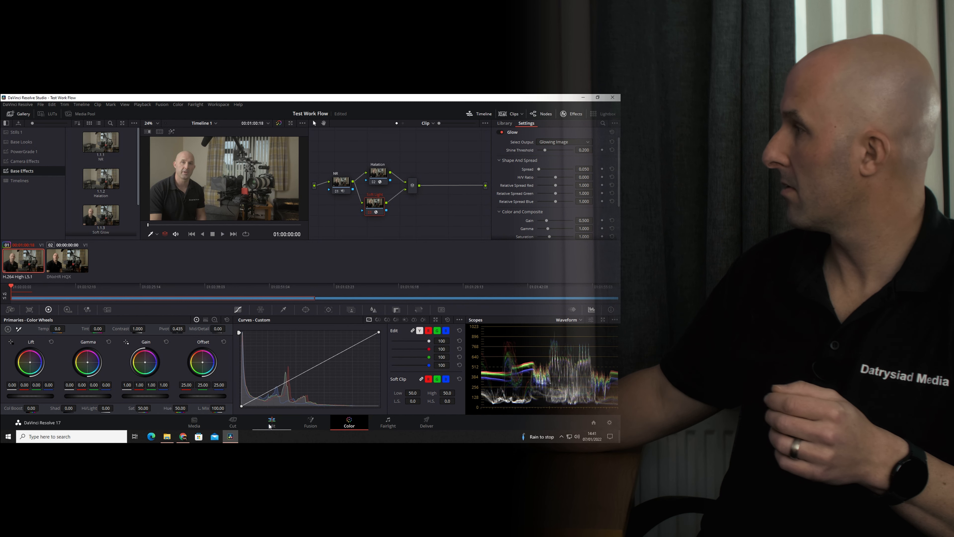
# Review the noise reduction, halation and glow nodes, then land back on the Edit page timeline
pyautogui.click(272, 422)
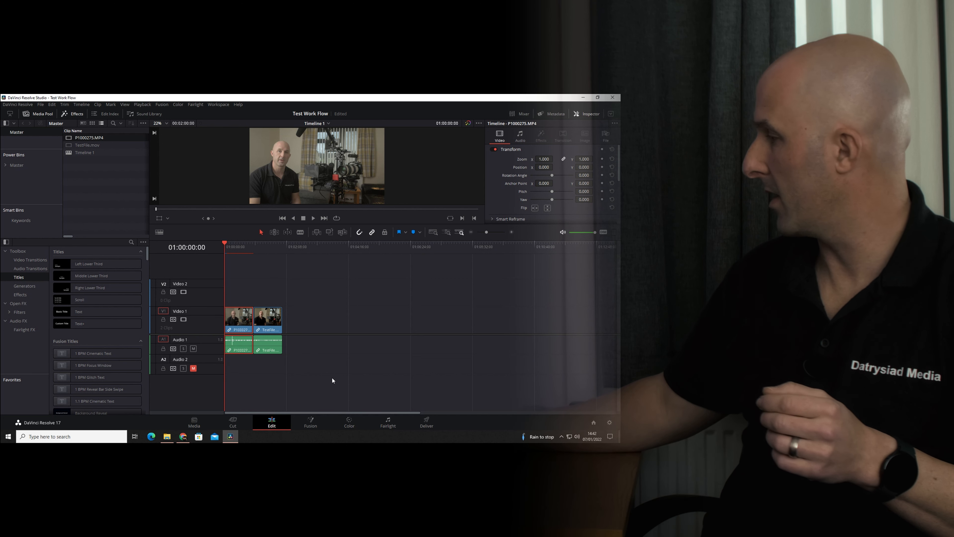
pyautogui.click(349, 420)
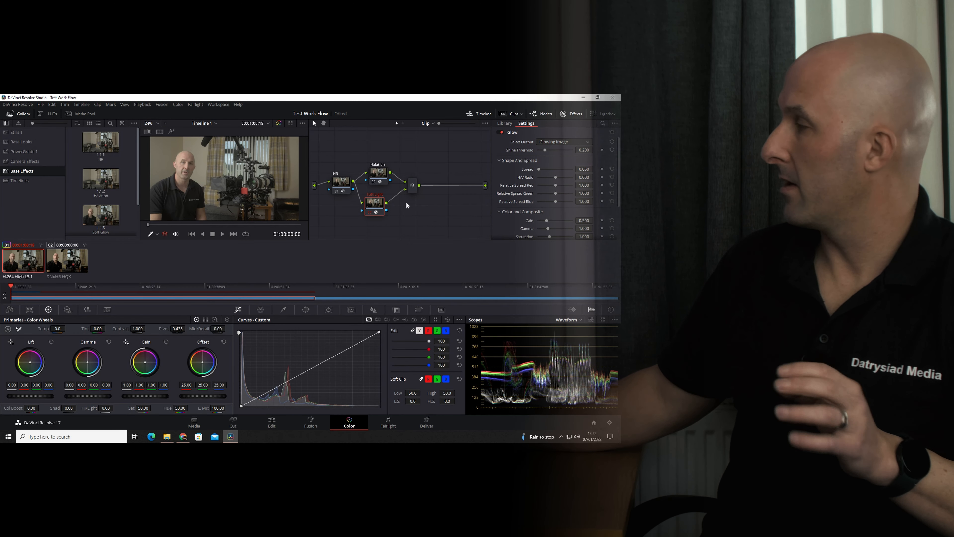
pyautogui.moveTo(396, 211)
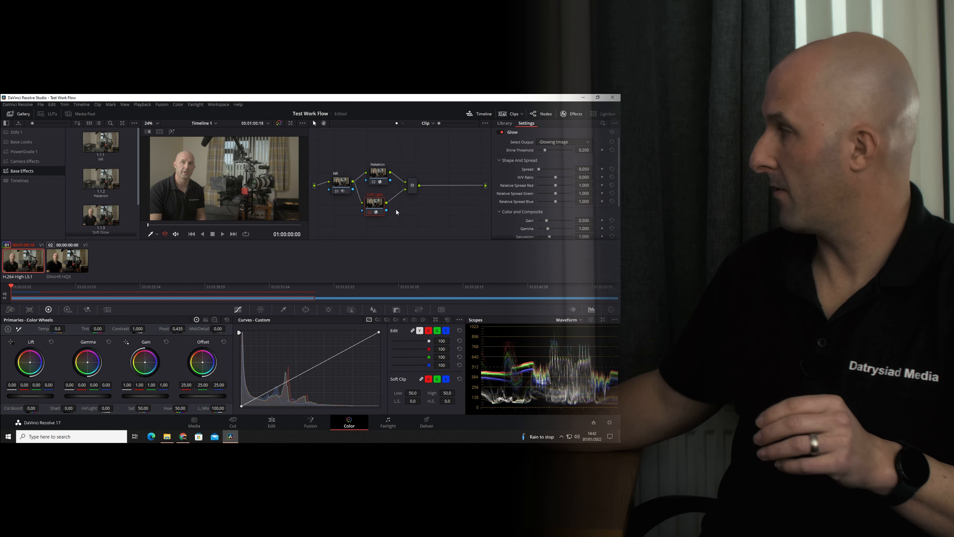
pyautogui.moveTo(376, 204)
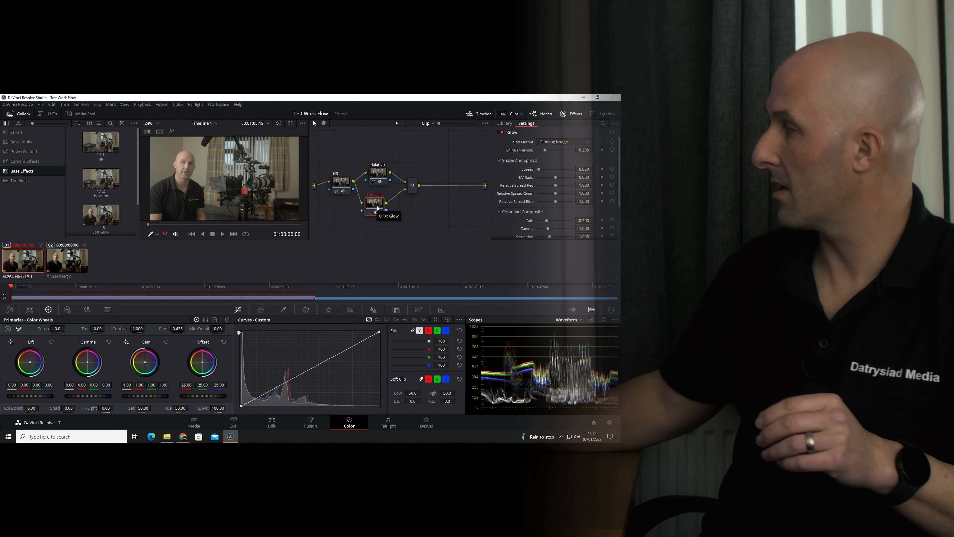
pyautogui.moveTo(341, 183)
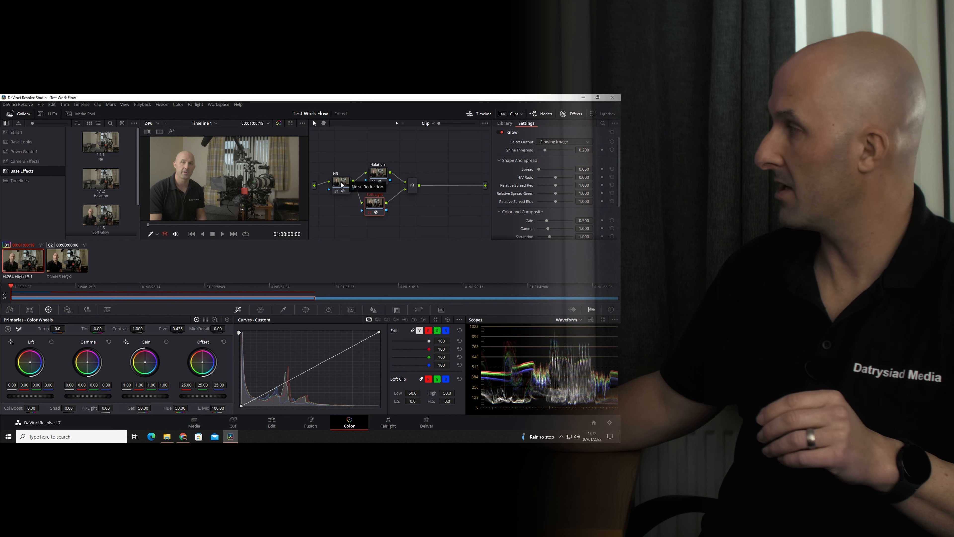
pyautogui.moveTo(339, 188)
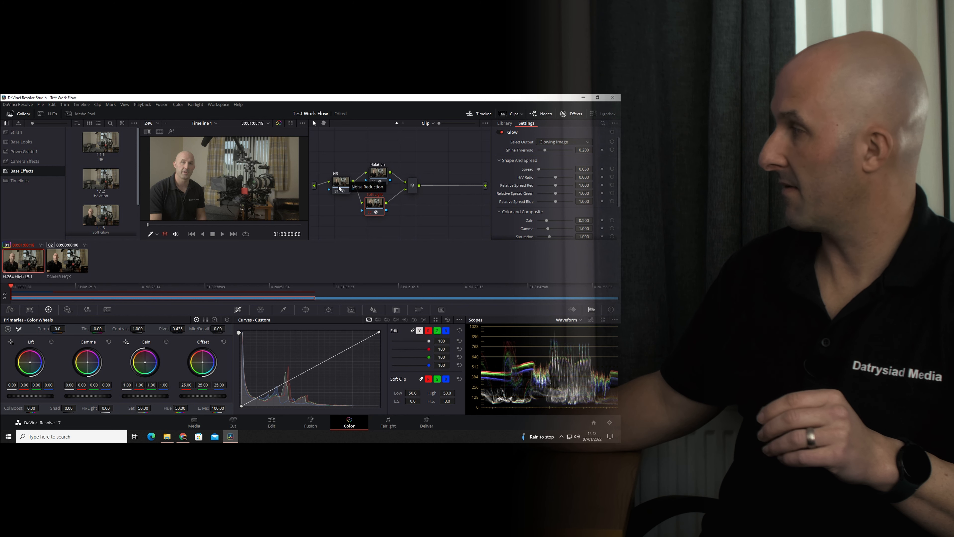
pyautogui.moveTo(389, 182)
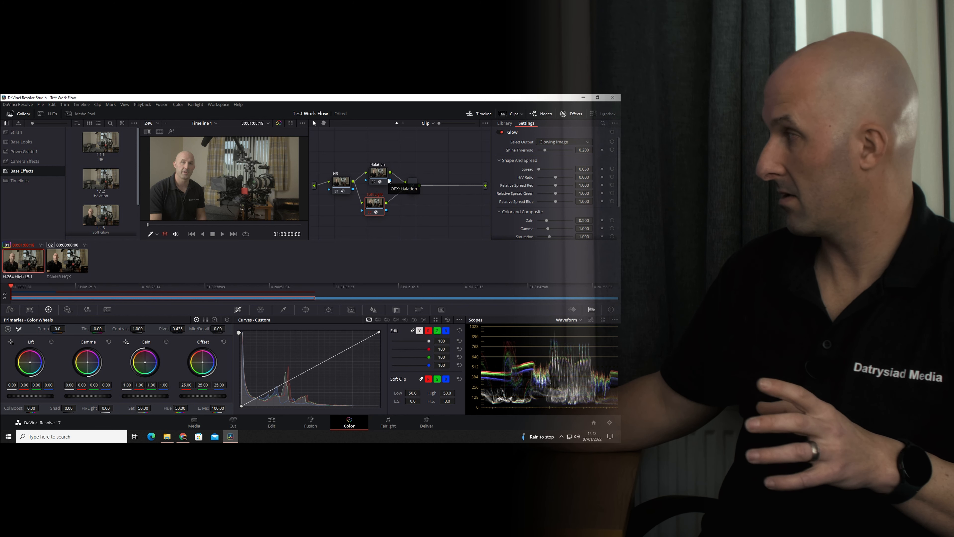
pyautogui.moveTo(377, 209)
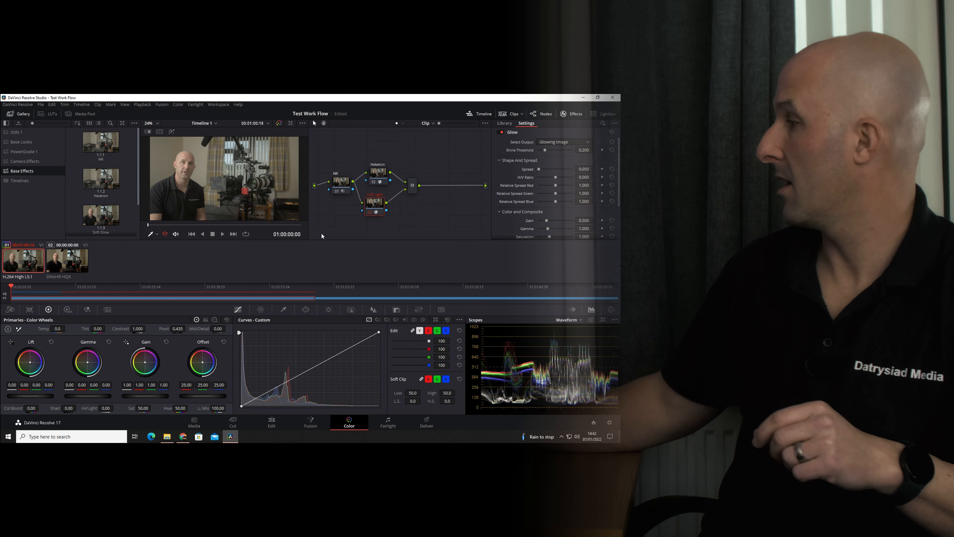
pyautogui.click(271, 422)
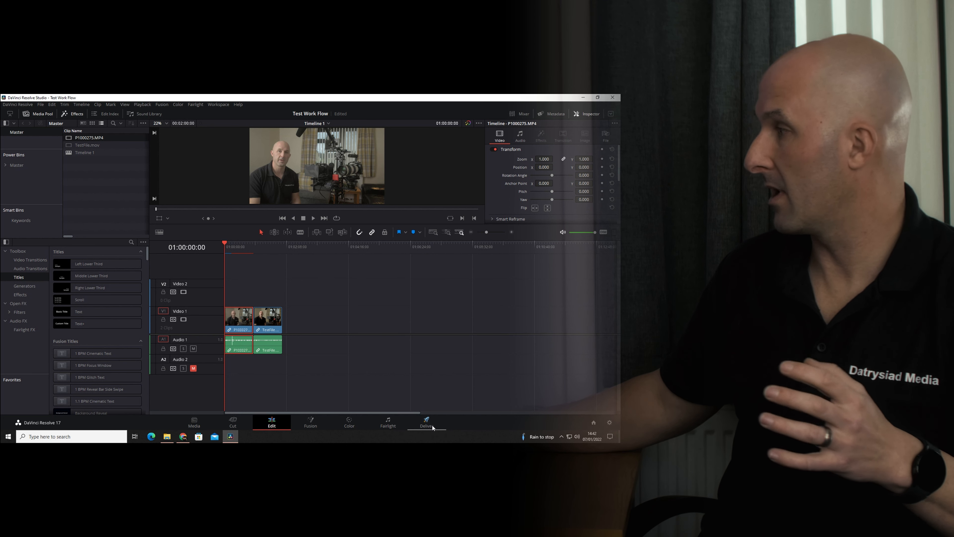
# On the Deliver page set render resolution 3840x2160 Ultra HD, DNxHR HQX, Rec.709 tags, then resume editing
pyautogui.click(426, 423)
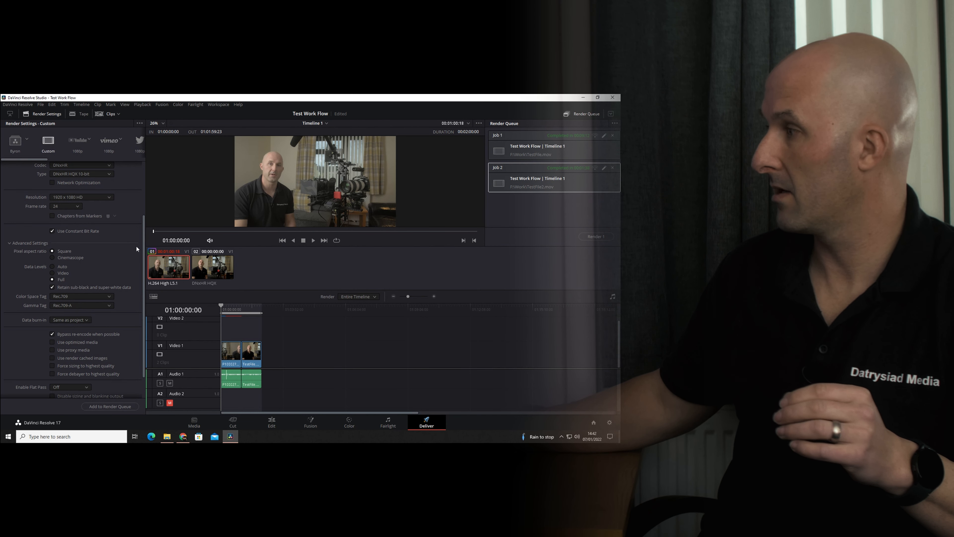
pyautogui.moveTo(144, 250)
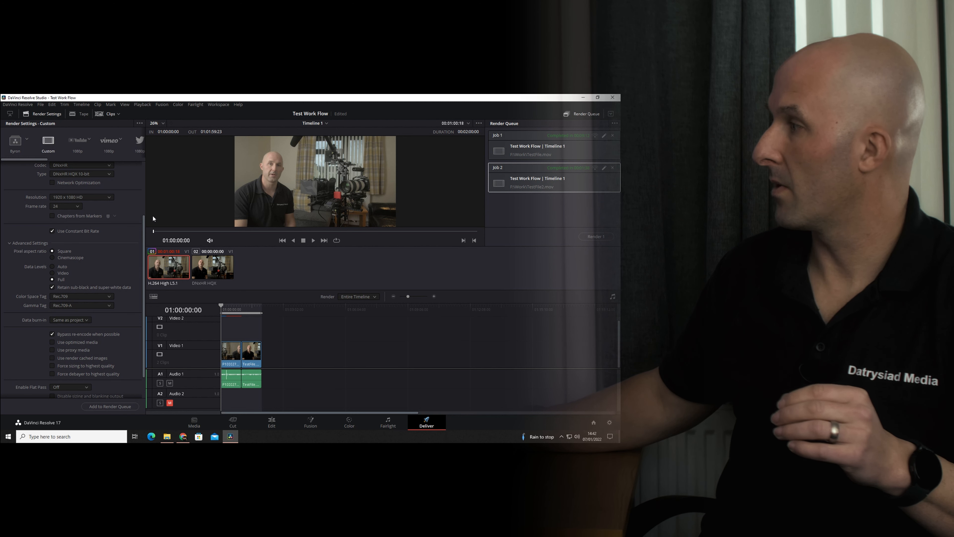
pyautogui.scroll(3)
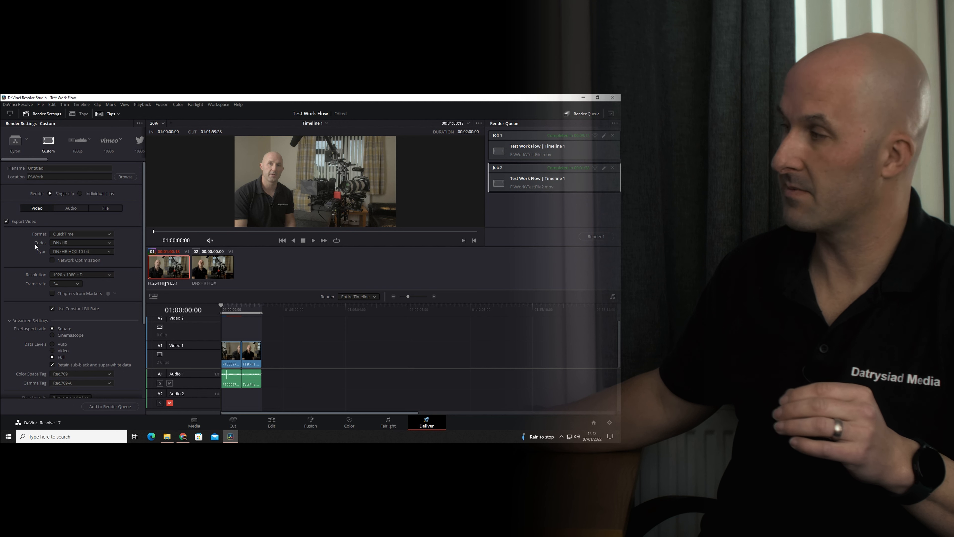
pyautogui.moveTo(70, 254)
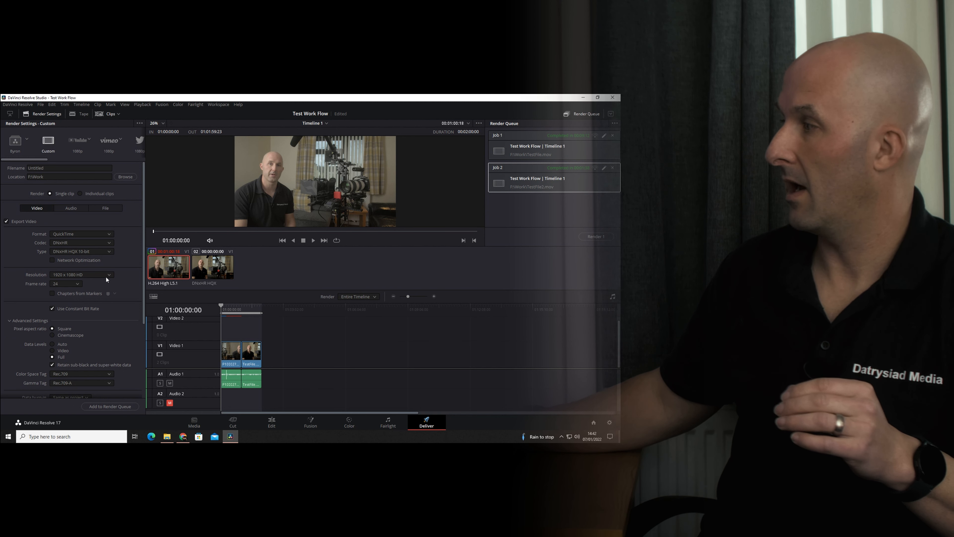
pyautogui.moveTo(610, 423)
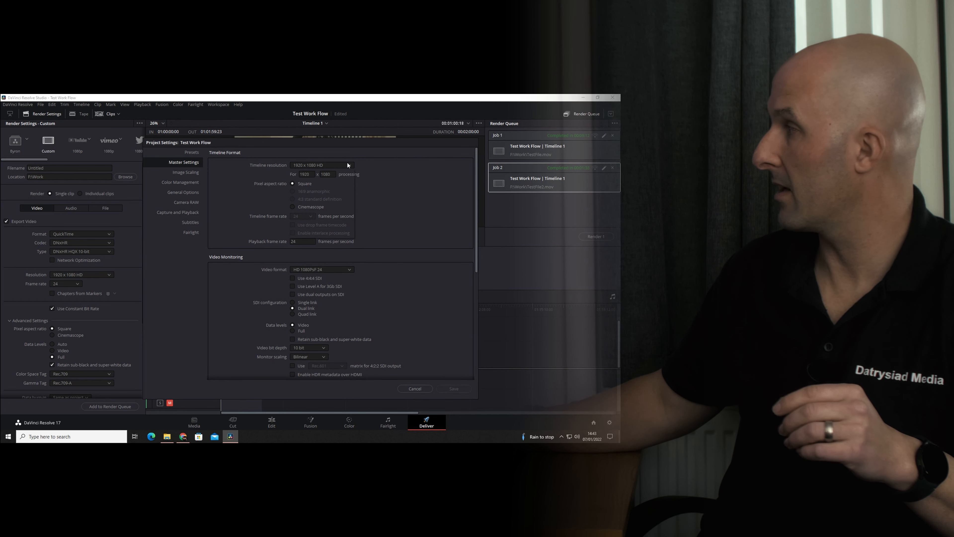
pyautogui.click(321, 165)
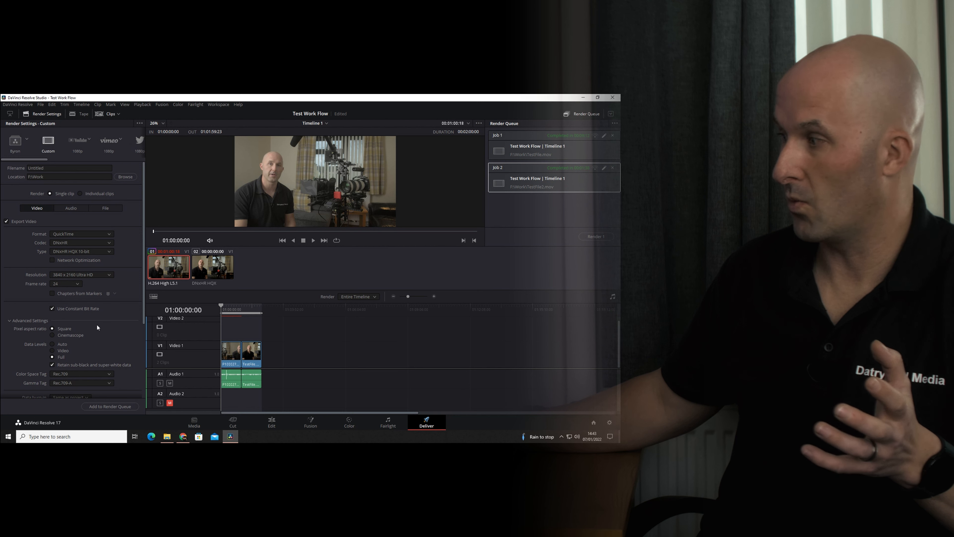
pyautogui.scroll(-3)
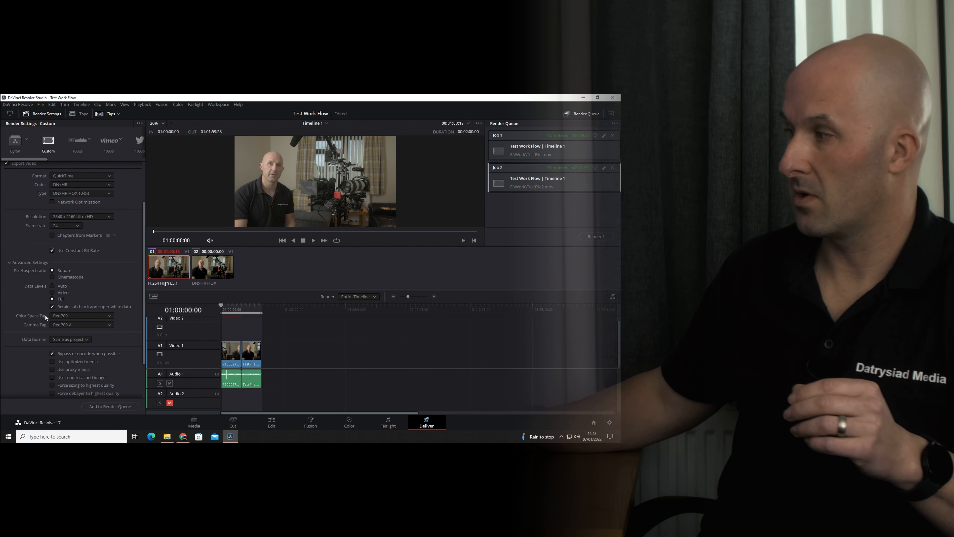
pyautogui.moveTo(24, 329)
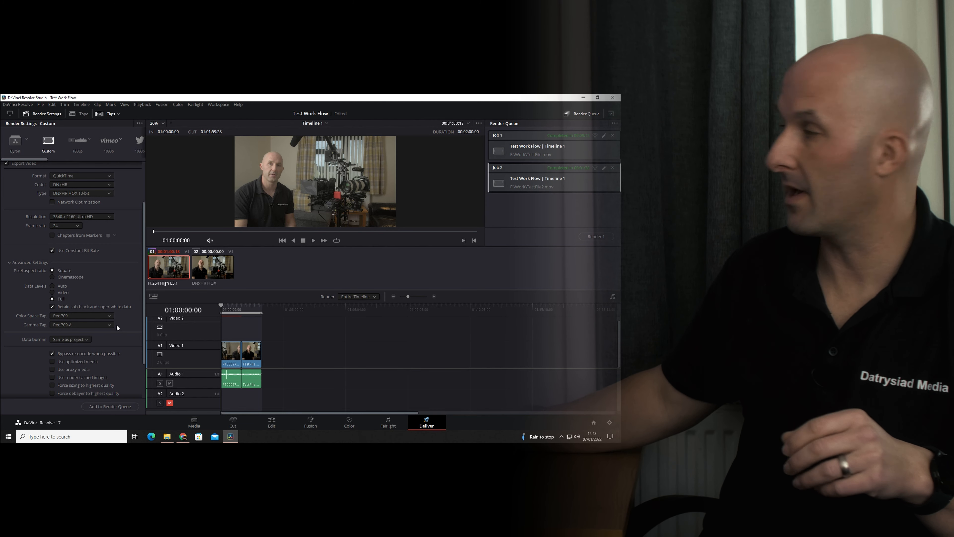
pyautogui.moveTo(288, 412)
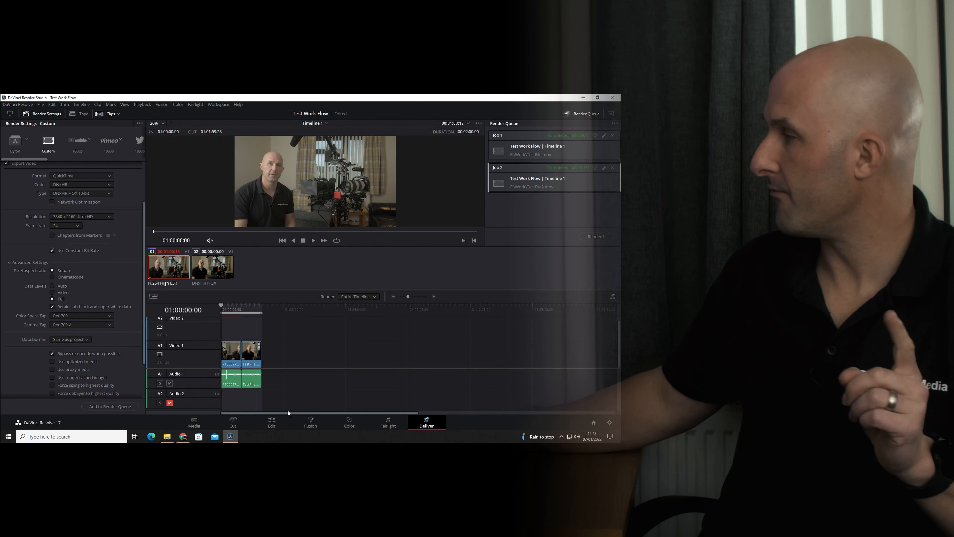
pyautogui.click(271, 422)
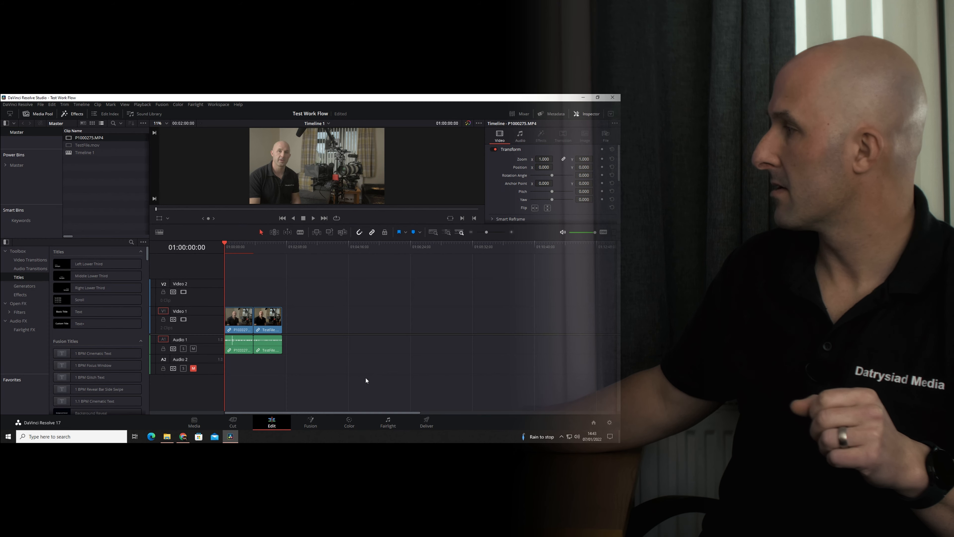